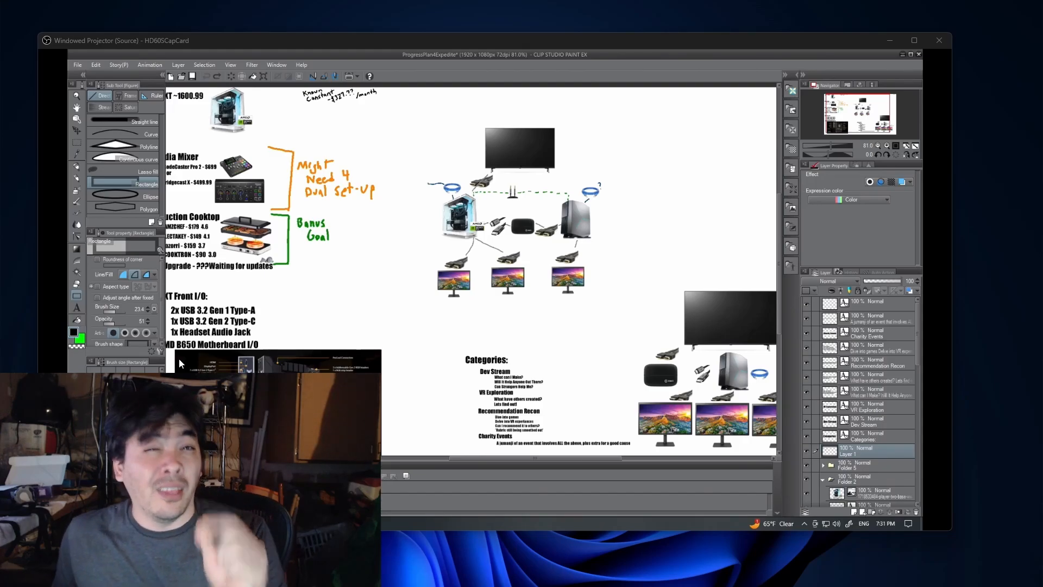
{"action": "mouse_move", "coordinate": [186, 360]}
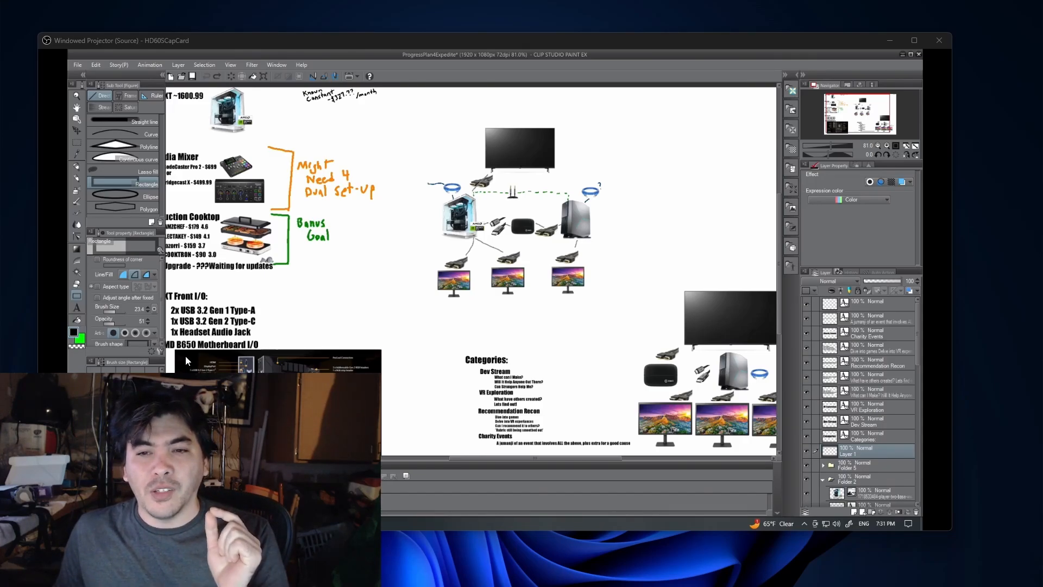
{"action": "mouse_move", "coordinate": [271, 333]}
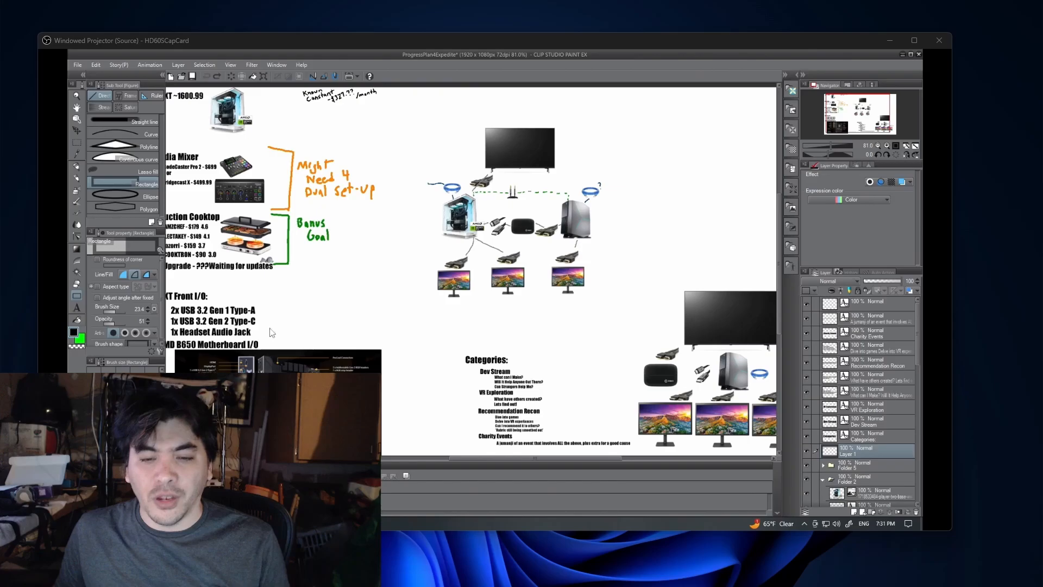
{"action": "mouse_move", "coordinate": [318, 301]}
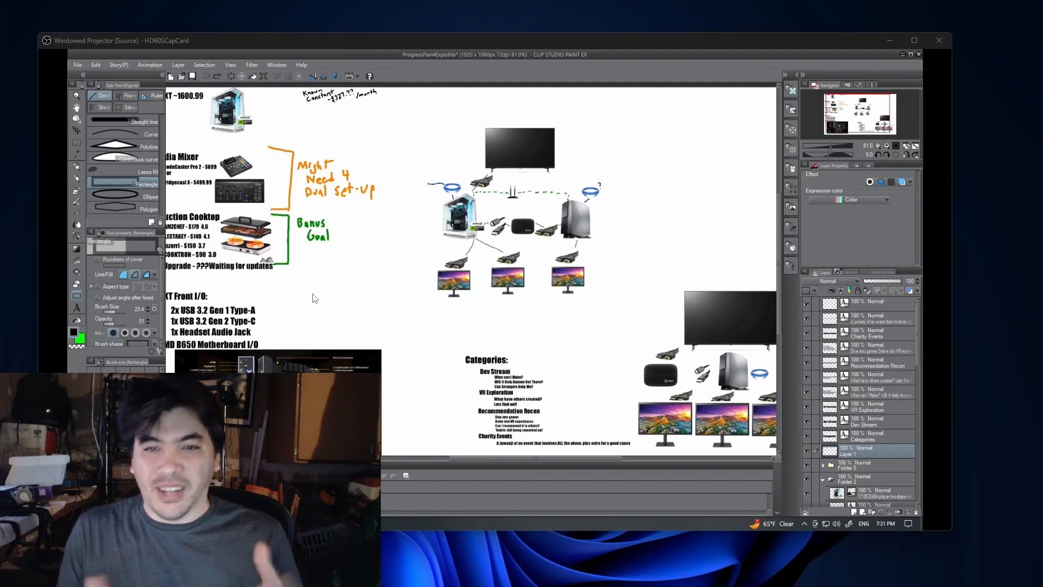
{"action": "mouse_move", "coordinate": [335, 265]}
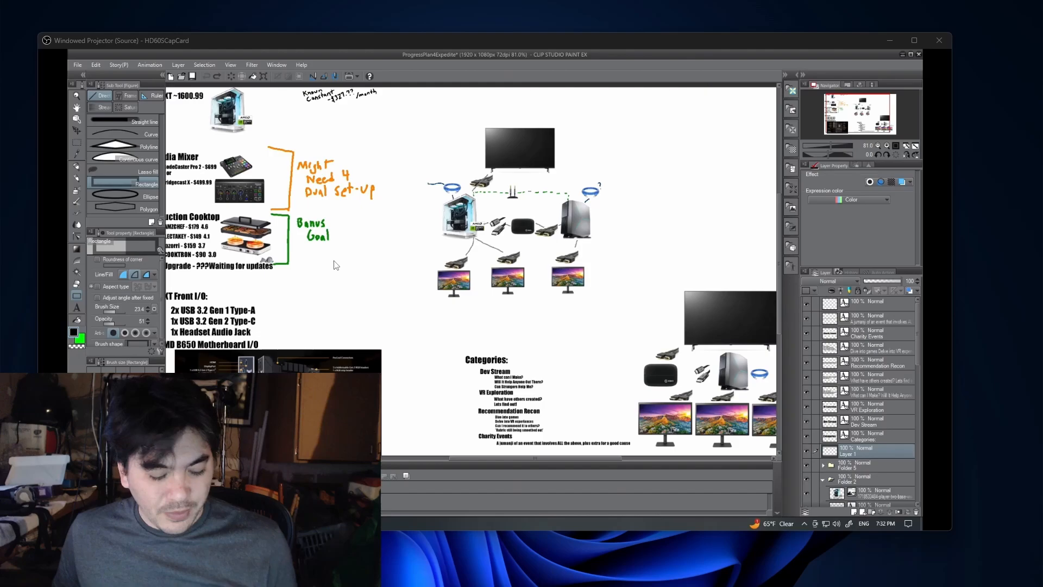
{"action": "mouse_move", "coordinate": [783, 277]}
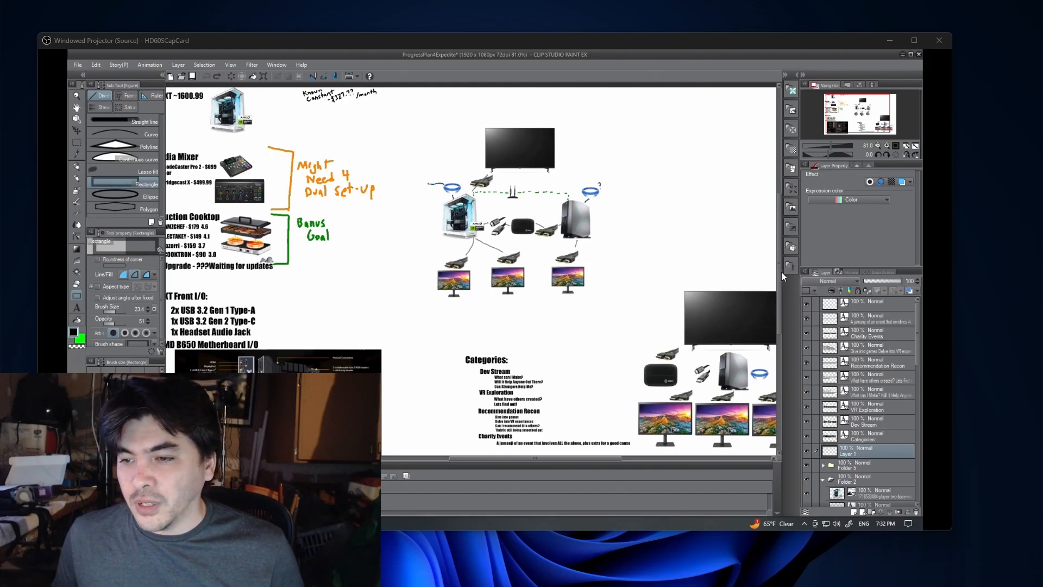
{"action": "mouse_move", "coordinate": [781, 272]}
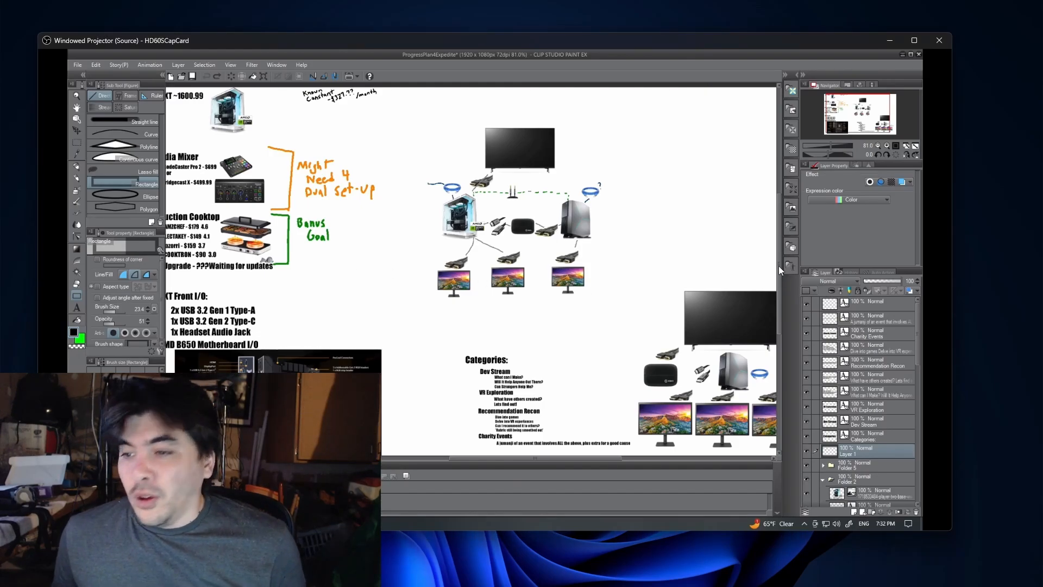
{"action": "mouse_move", "coordinate": [68, 175]}
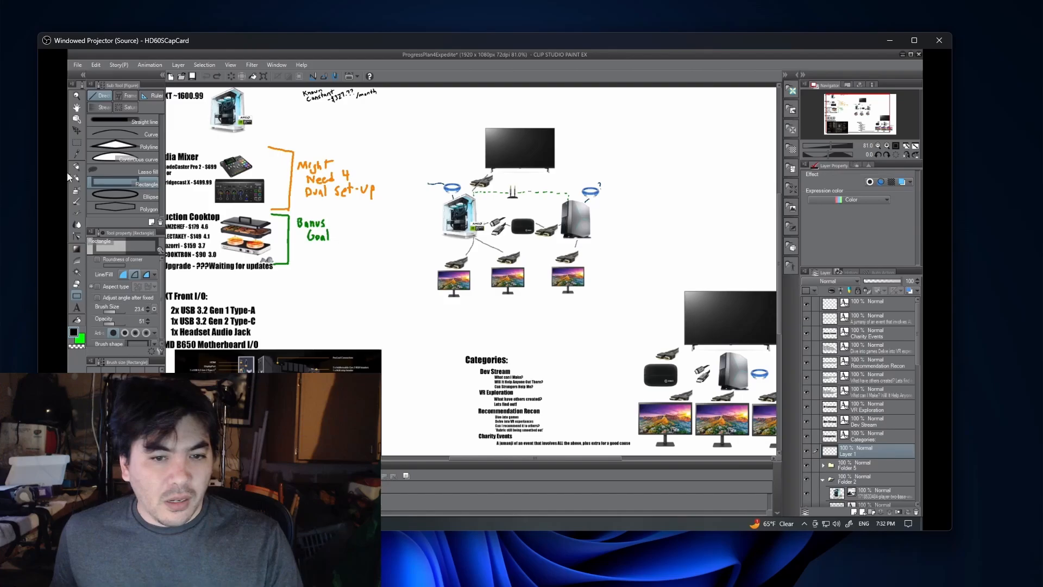
{"action": "mouse_move", "coordinate": [55, 115]}
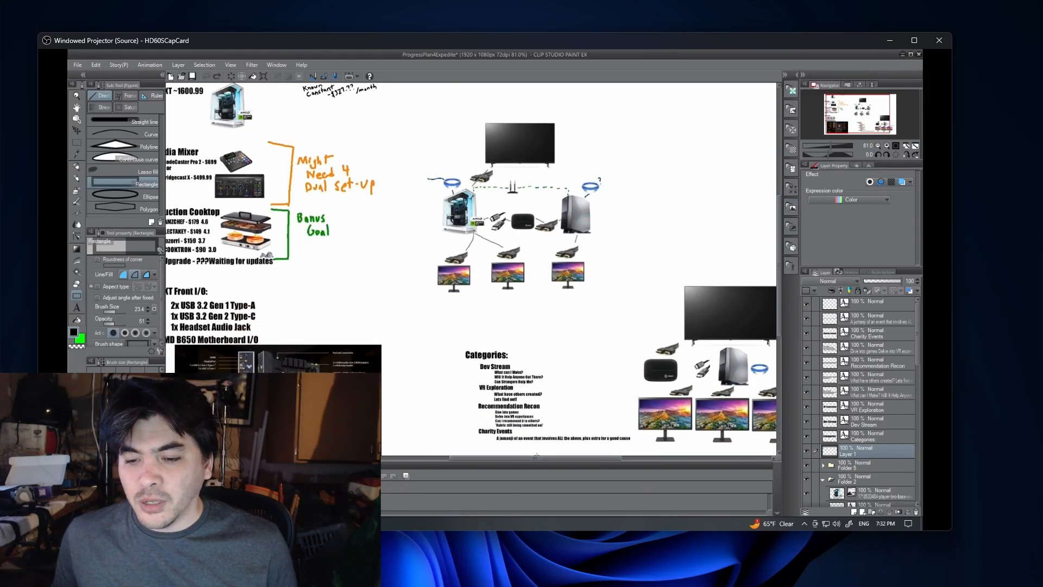
{"action": "scroll", "scroll_direction": "left", "scroll_amount": 3}
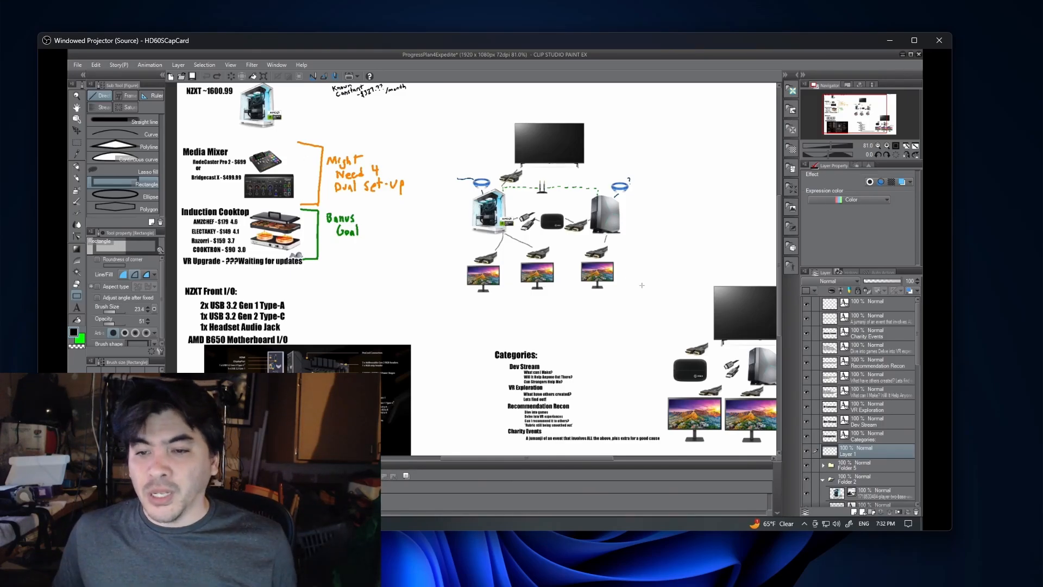
{"action": "scroll", "scroll_direction": "left", "scroll_amount": 3}
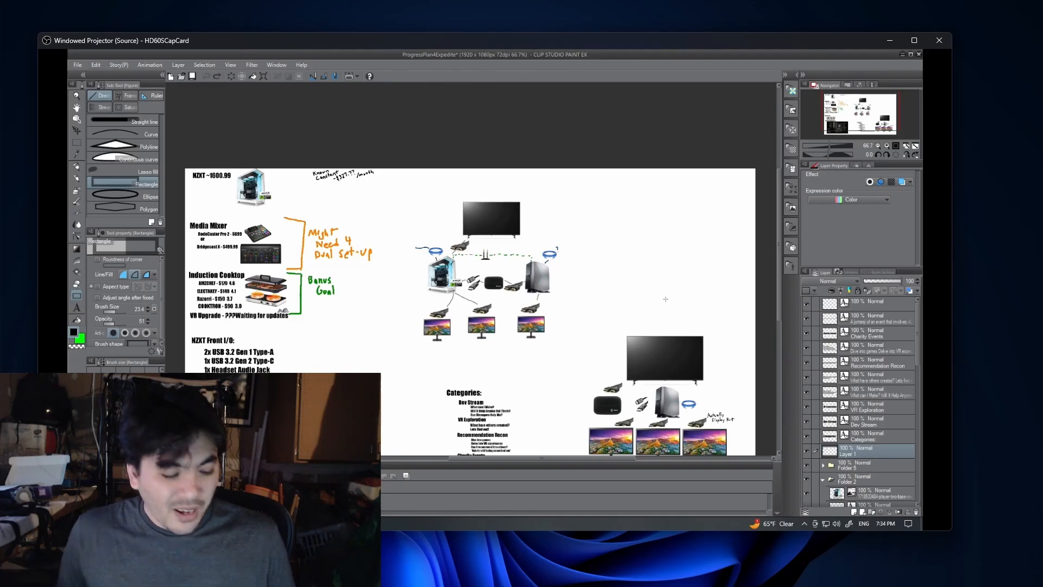
{"action": "mouse_move", "coordinate": [743, 279]}
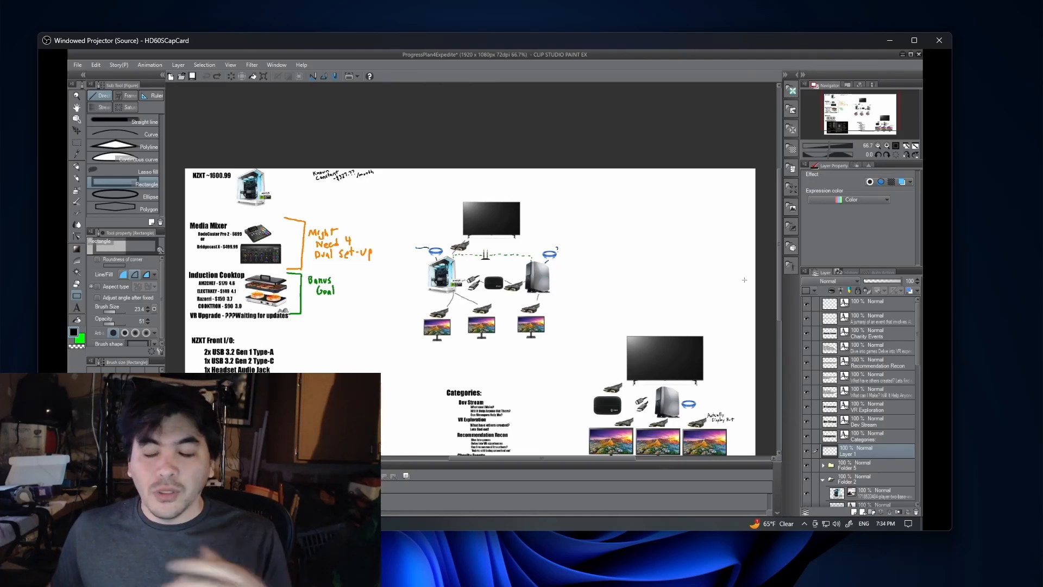